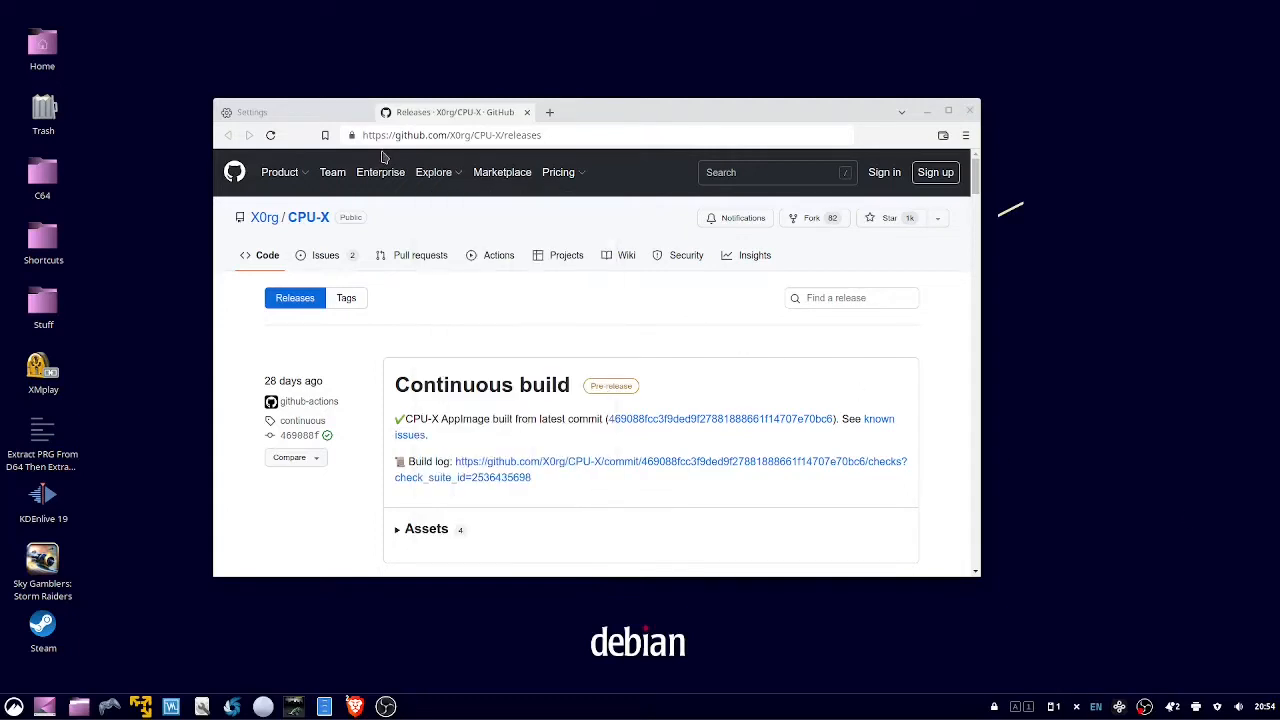
mouse_move(430, 150)
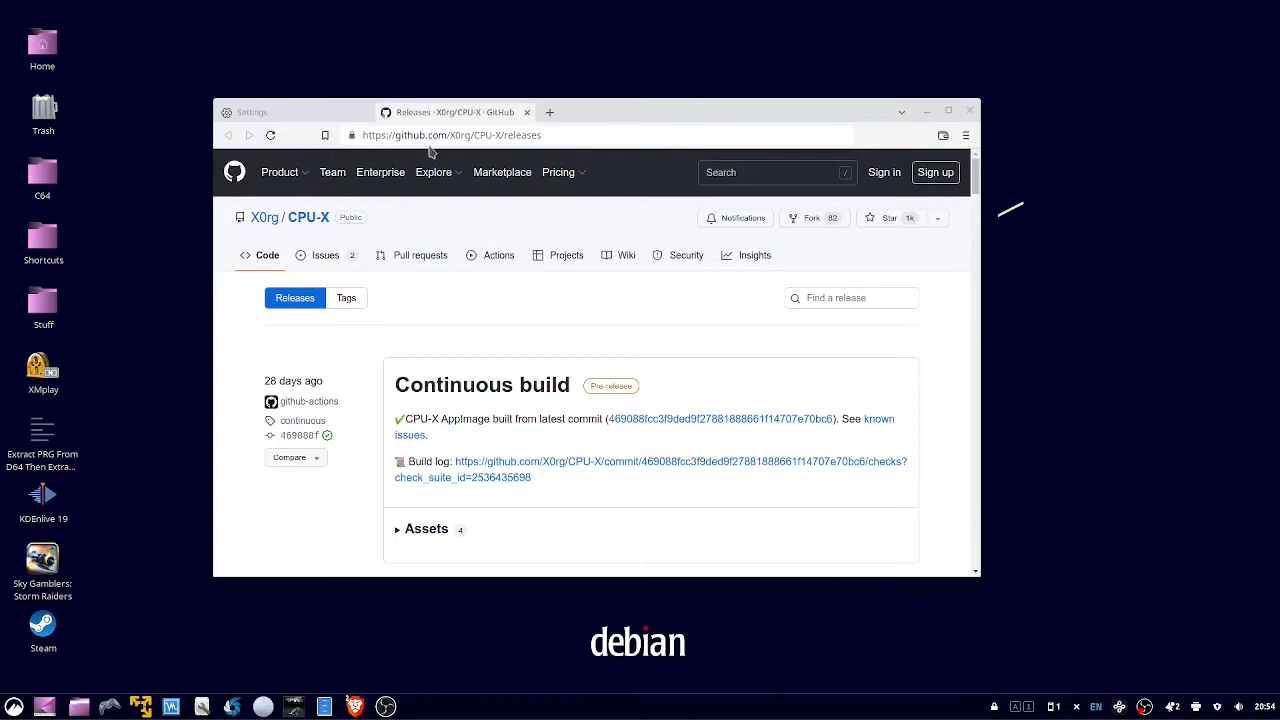
mouse_move(452, 150)
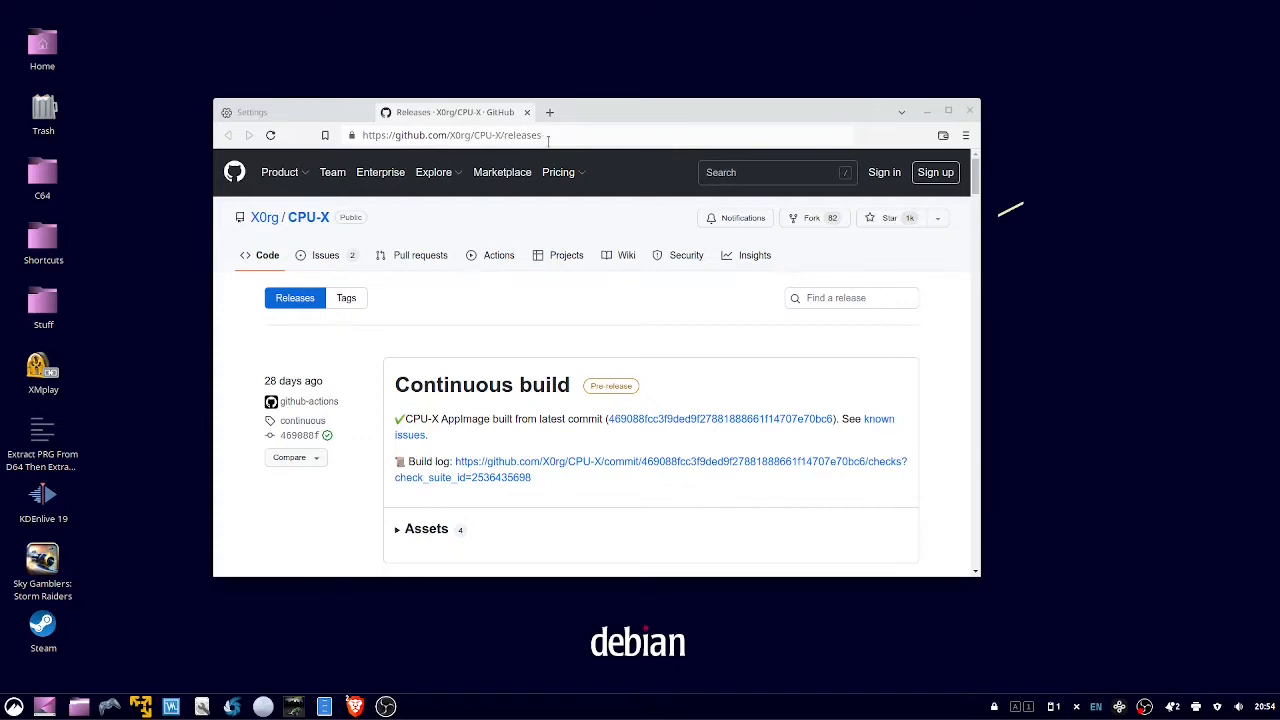
Download CPU-X-v4.3.1-x86_64.AppImage from the release's Assets list
scroll(down, 3)
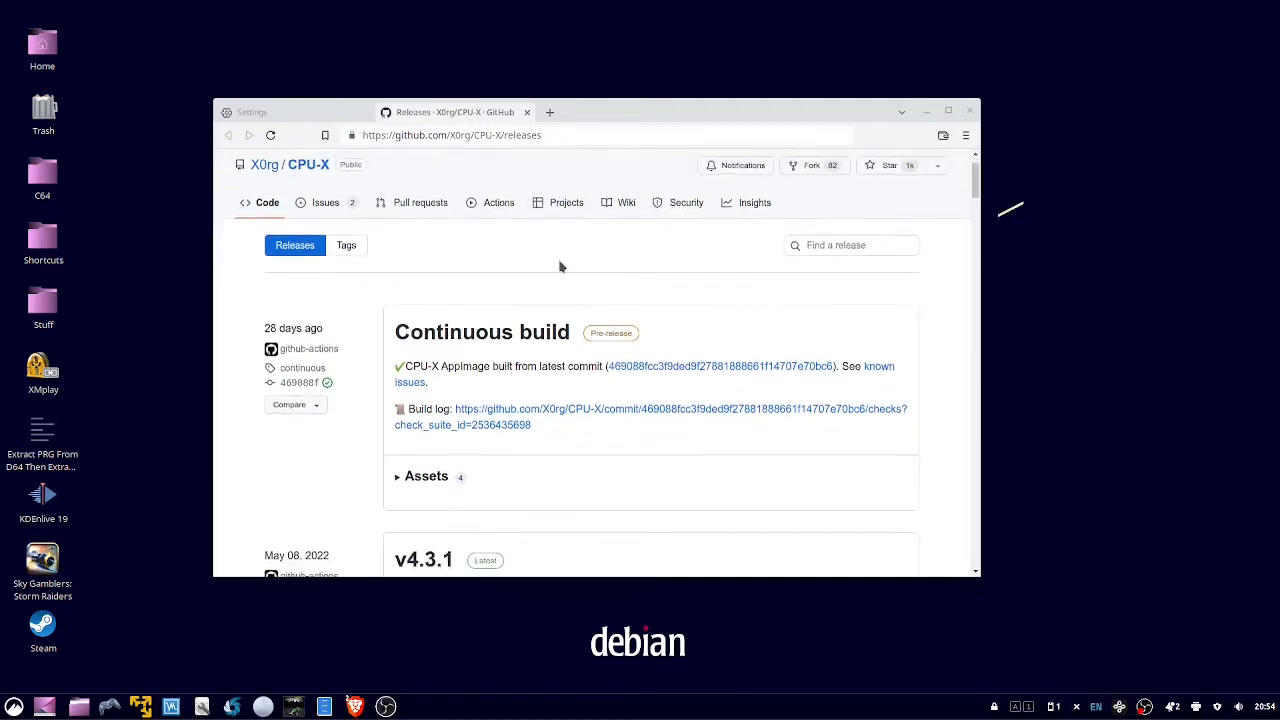
scroll(down, 3)
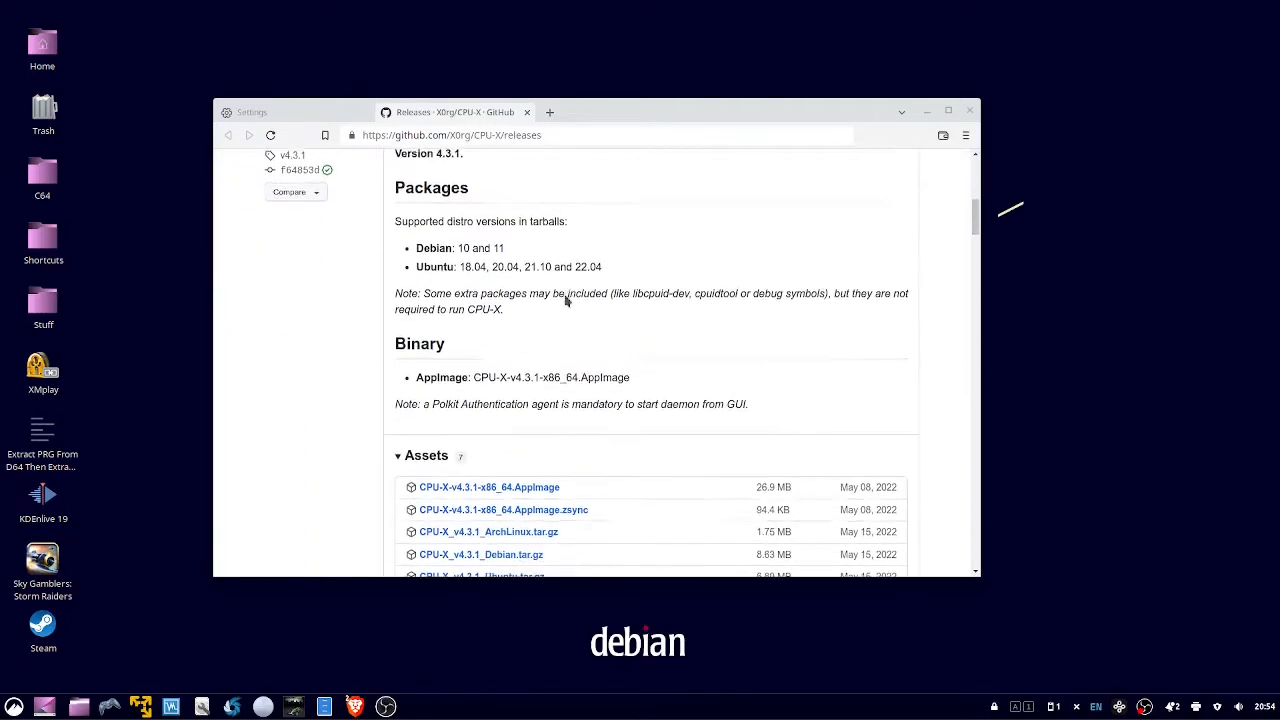
scroll(down, 3)
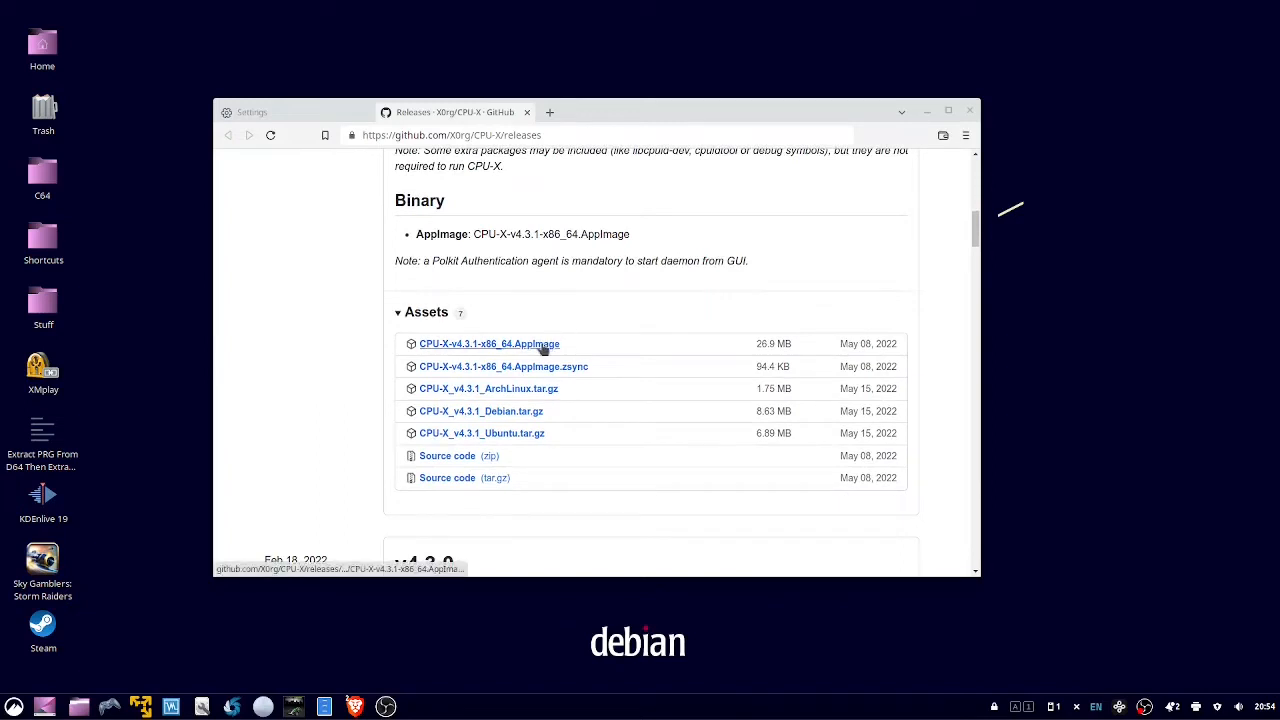
click(488, 344)
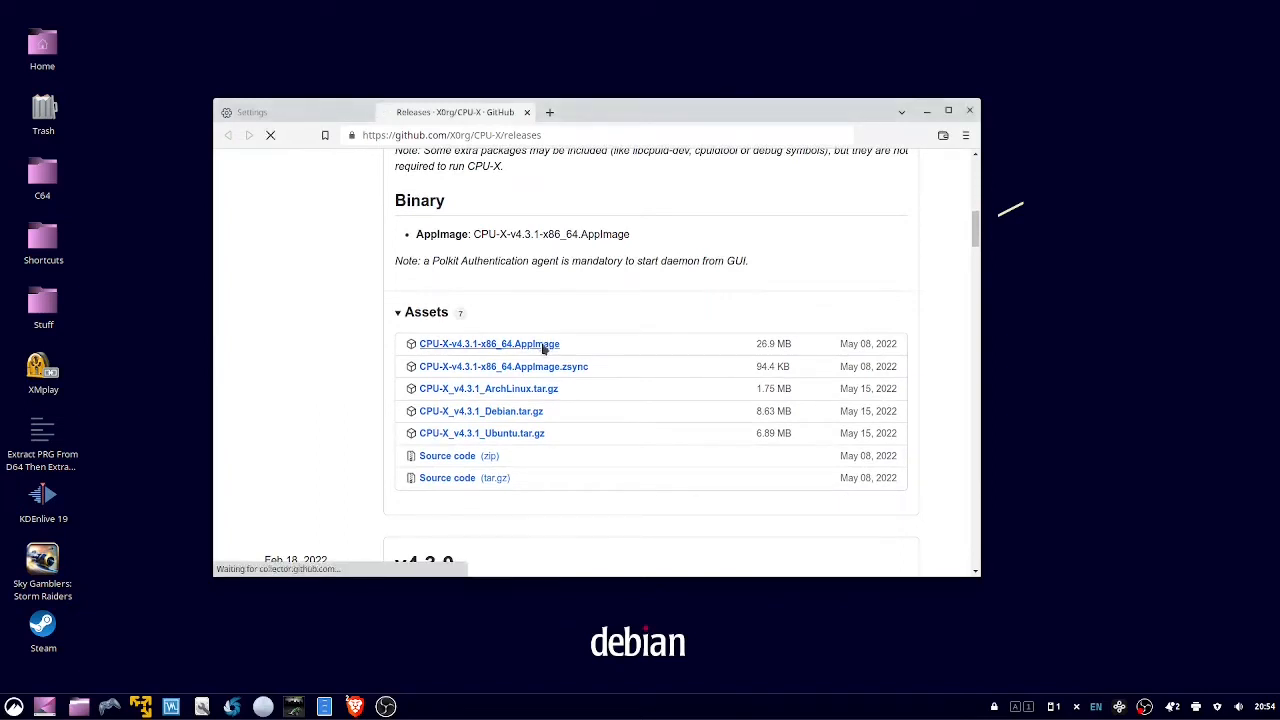
click(488, 344)
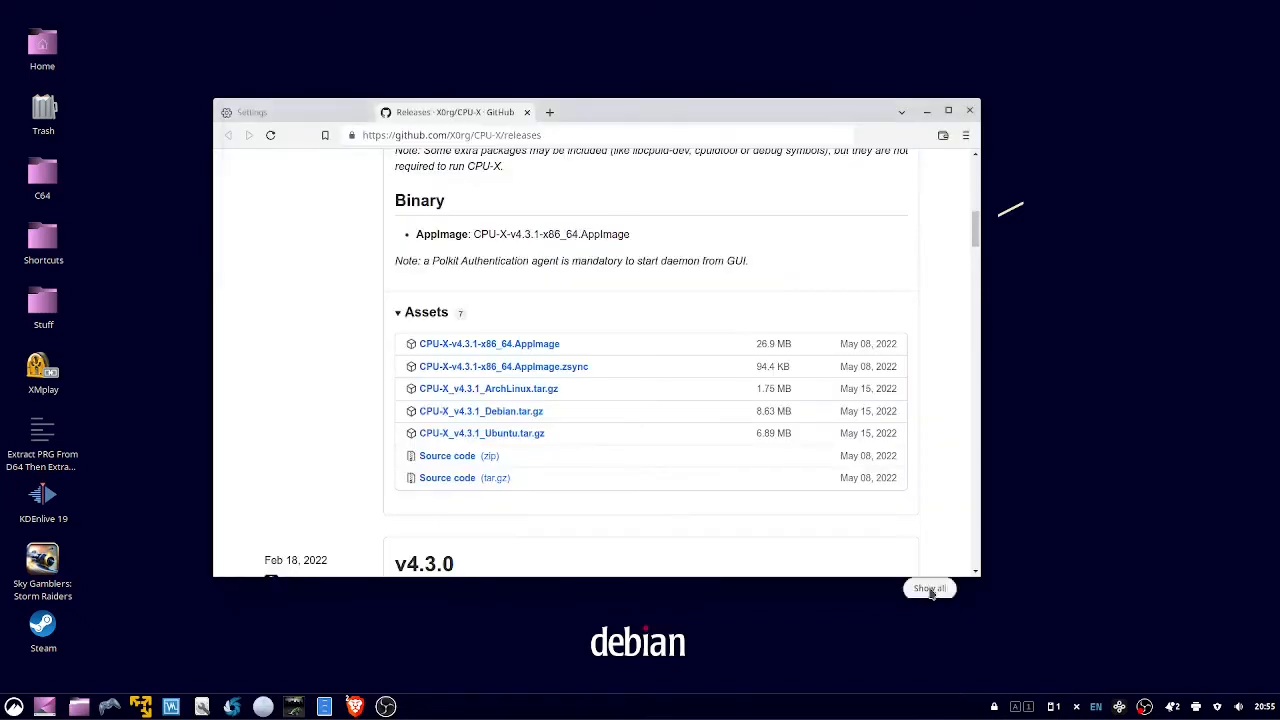
click(488, 344)
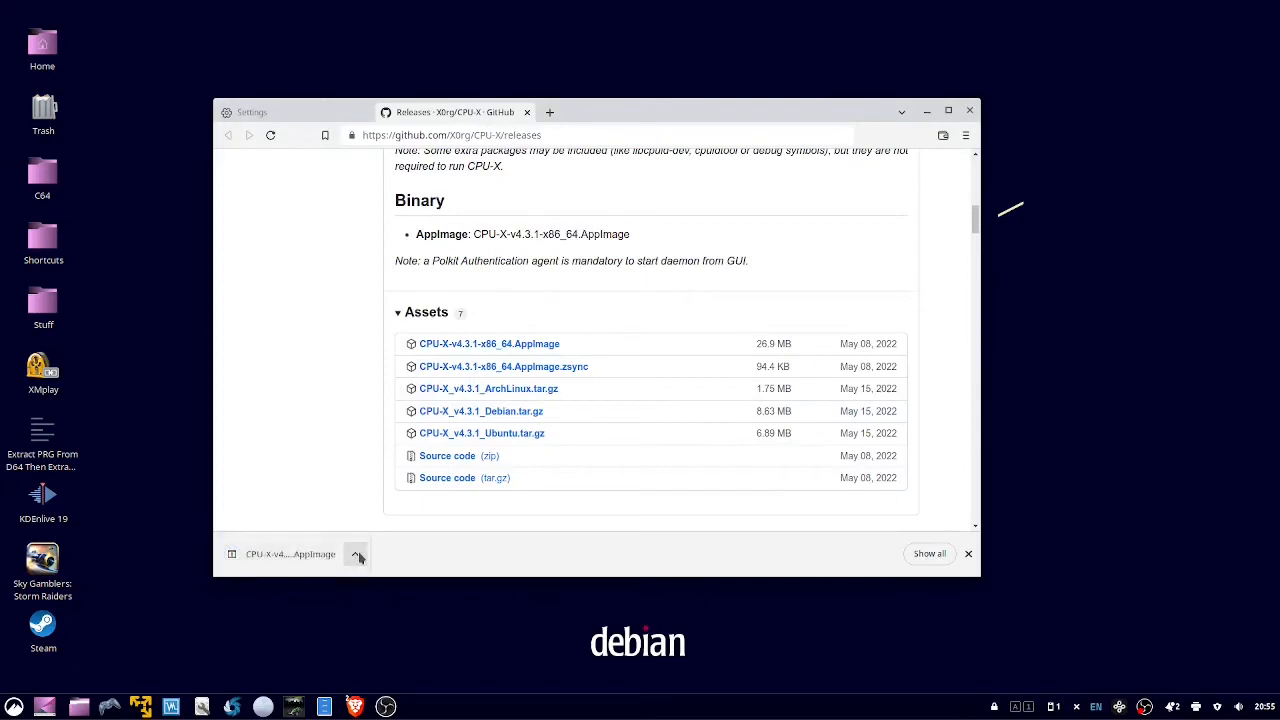
Show the downloaded AppImage in its folder and close Chrome with Close all
click(356, 554)
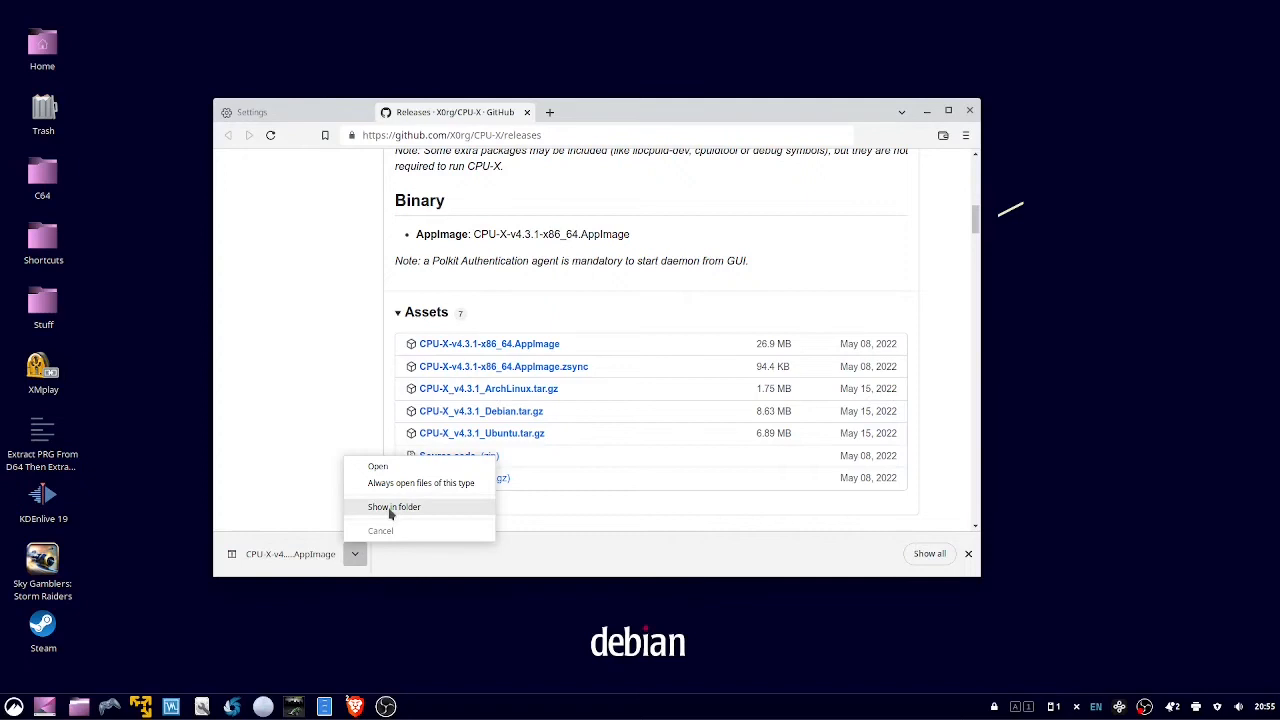
click(394, 508)
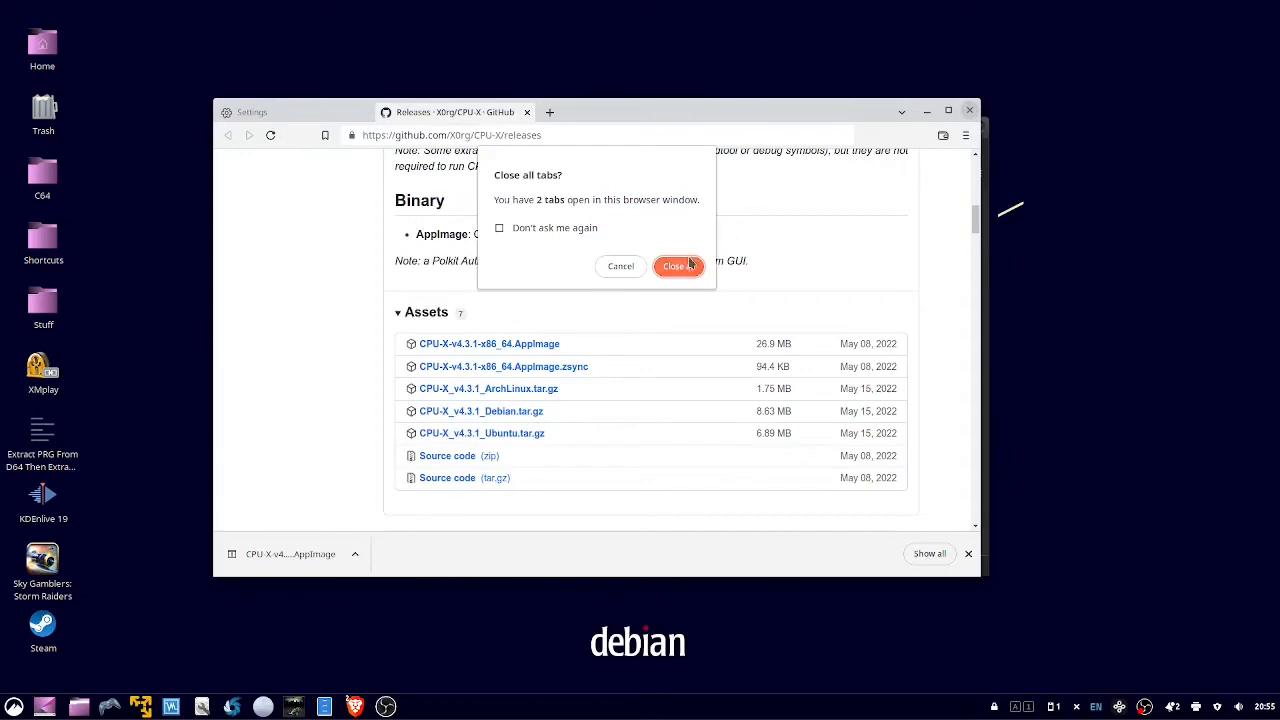
click(678, 266)
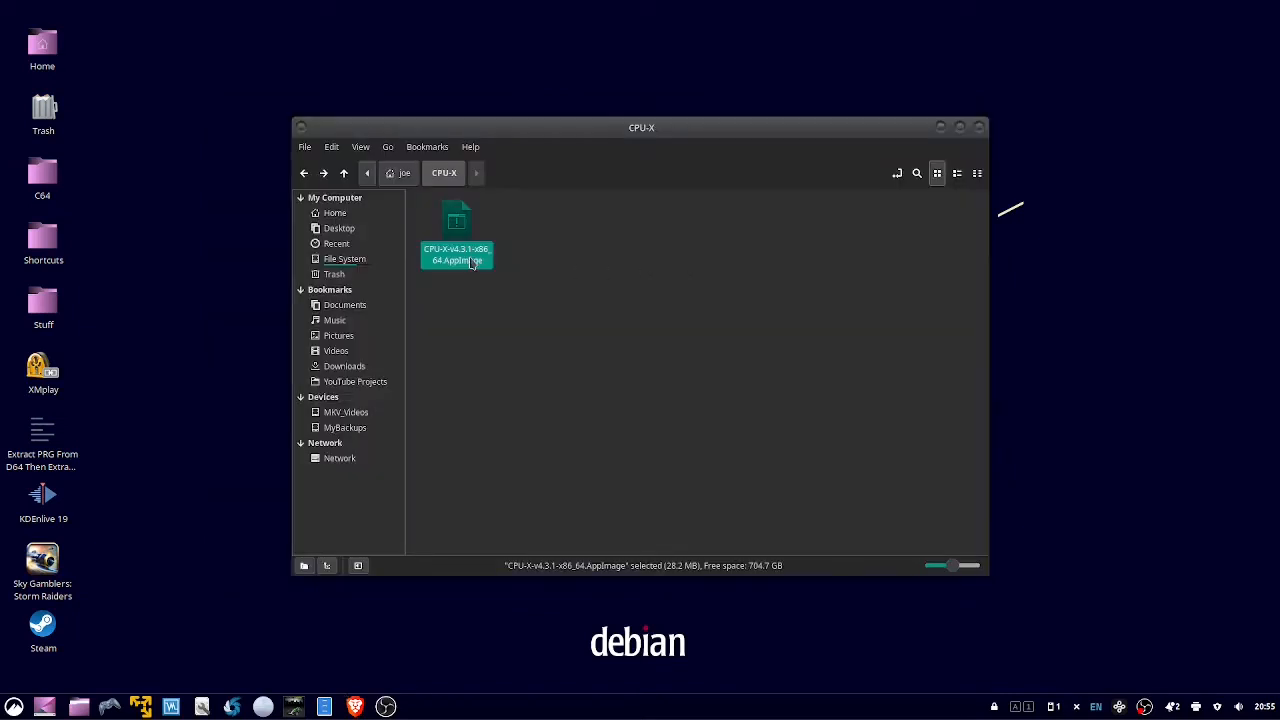
Tick 'Allow executing file as program' in the AppImage's Permissions properties
right_click(456, 254)
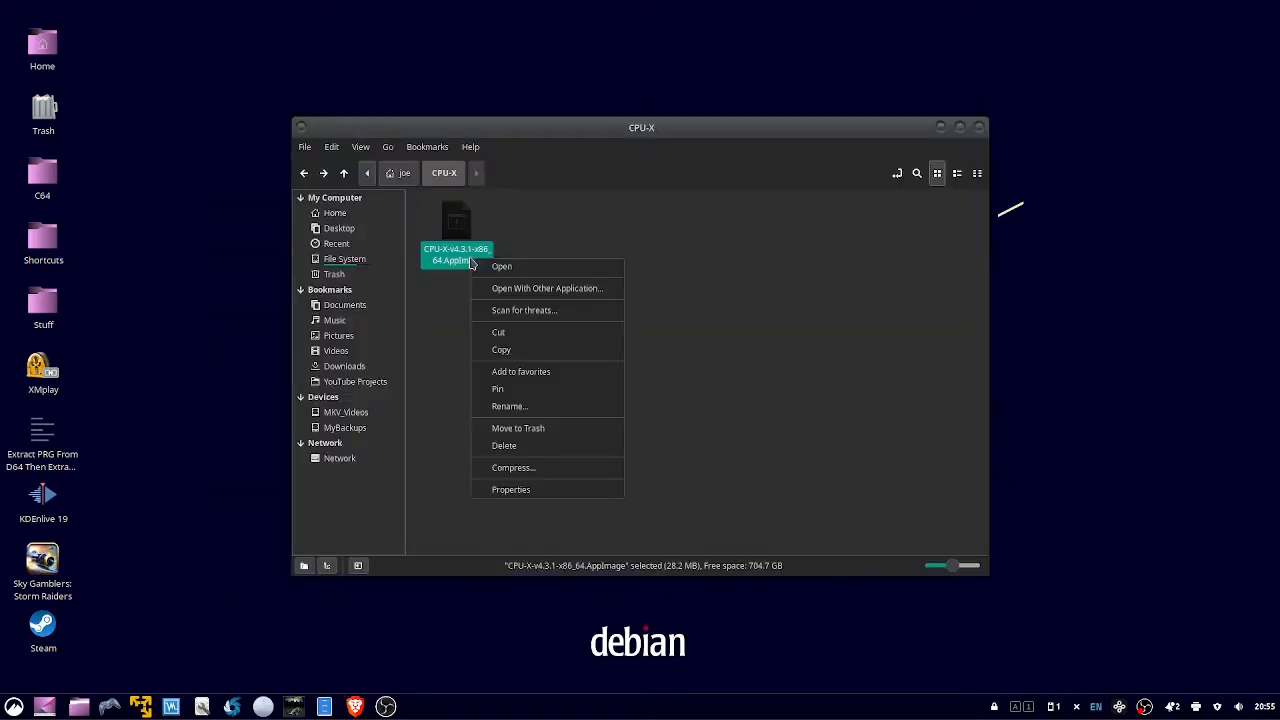
mouse_move(536, 490)
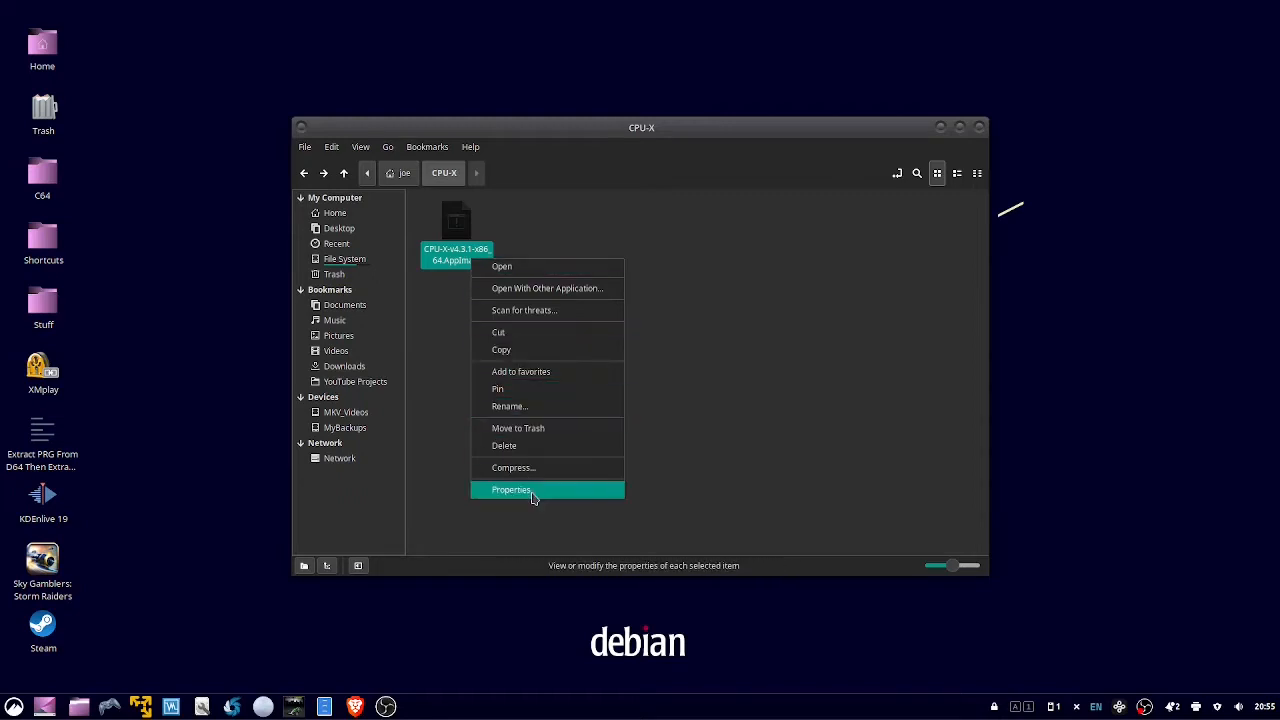
click(512, 488)
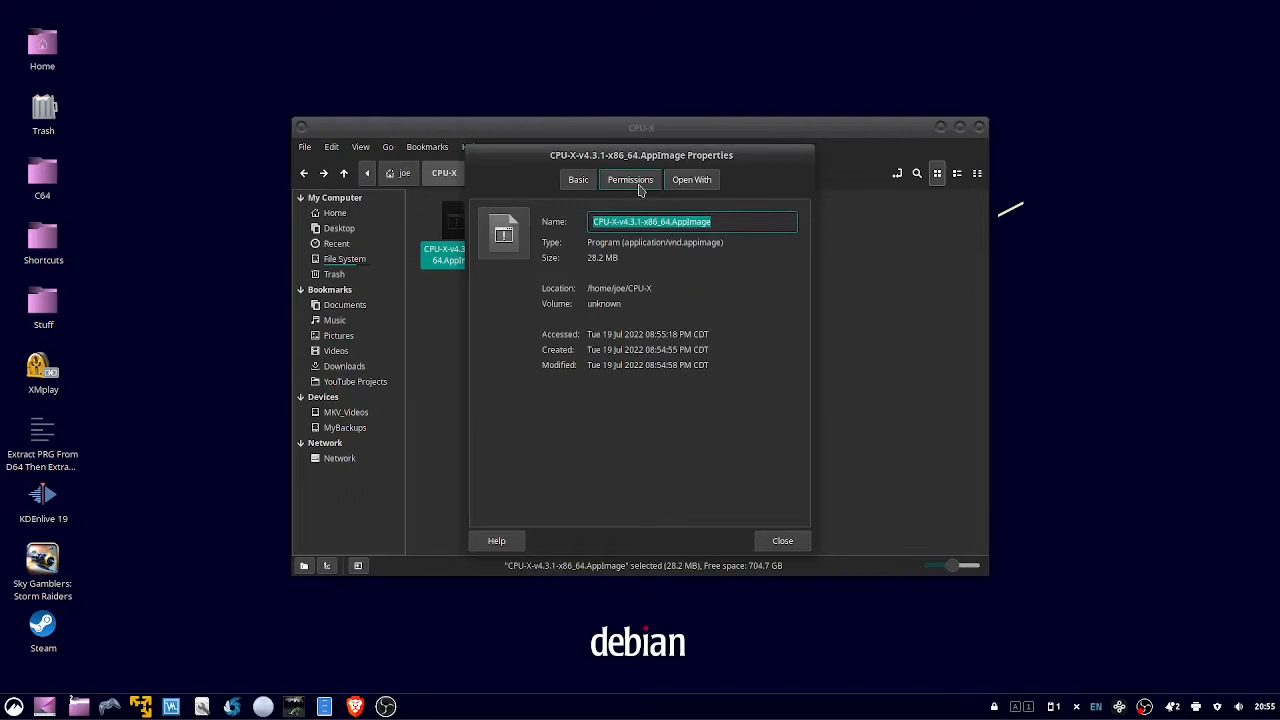
click(630, 180)
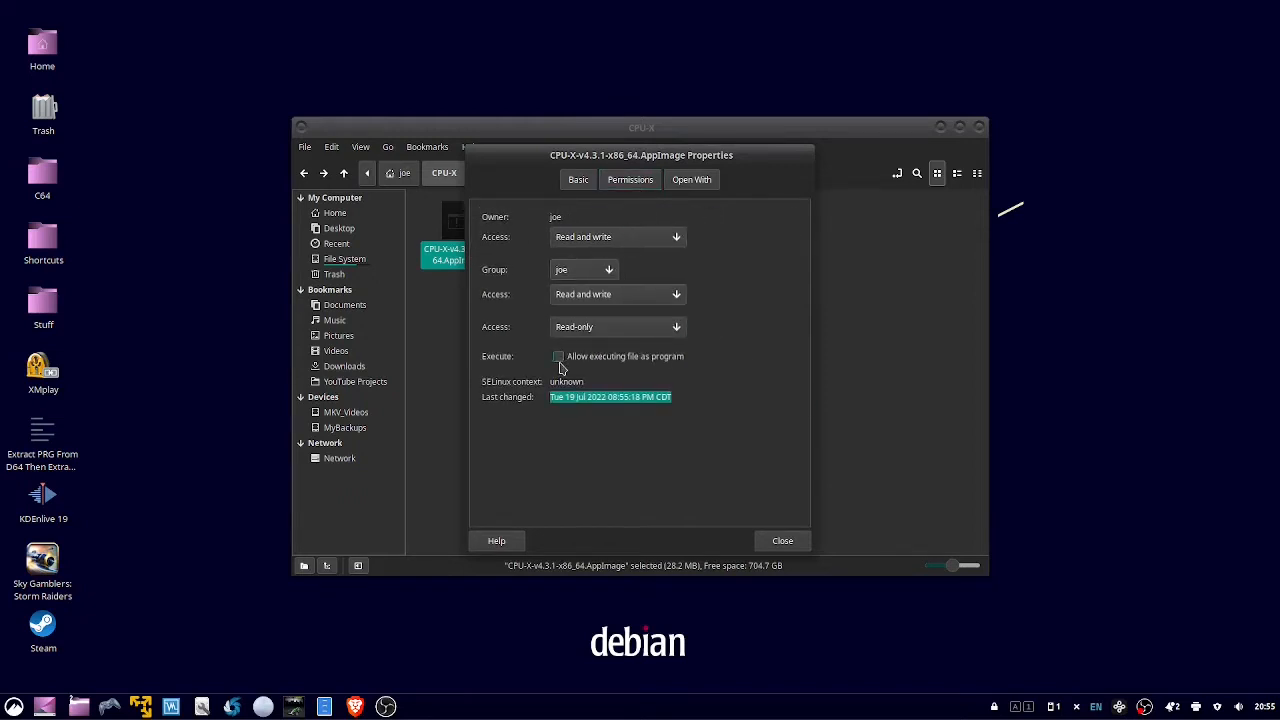
click(558, 356)
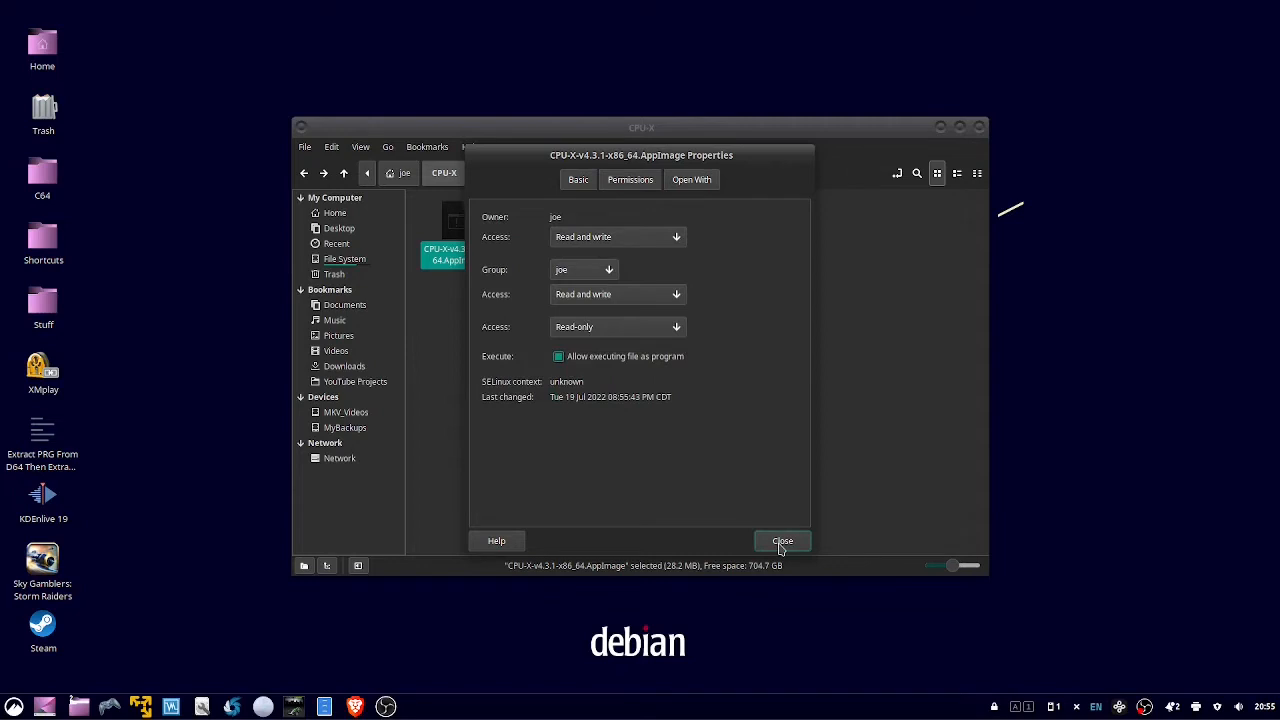
click(782, 540)
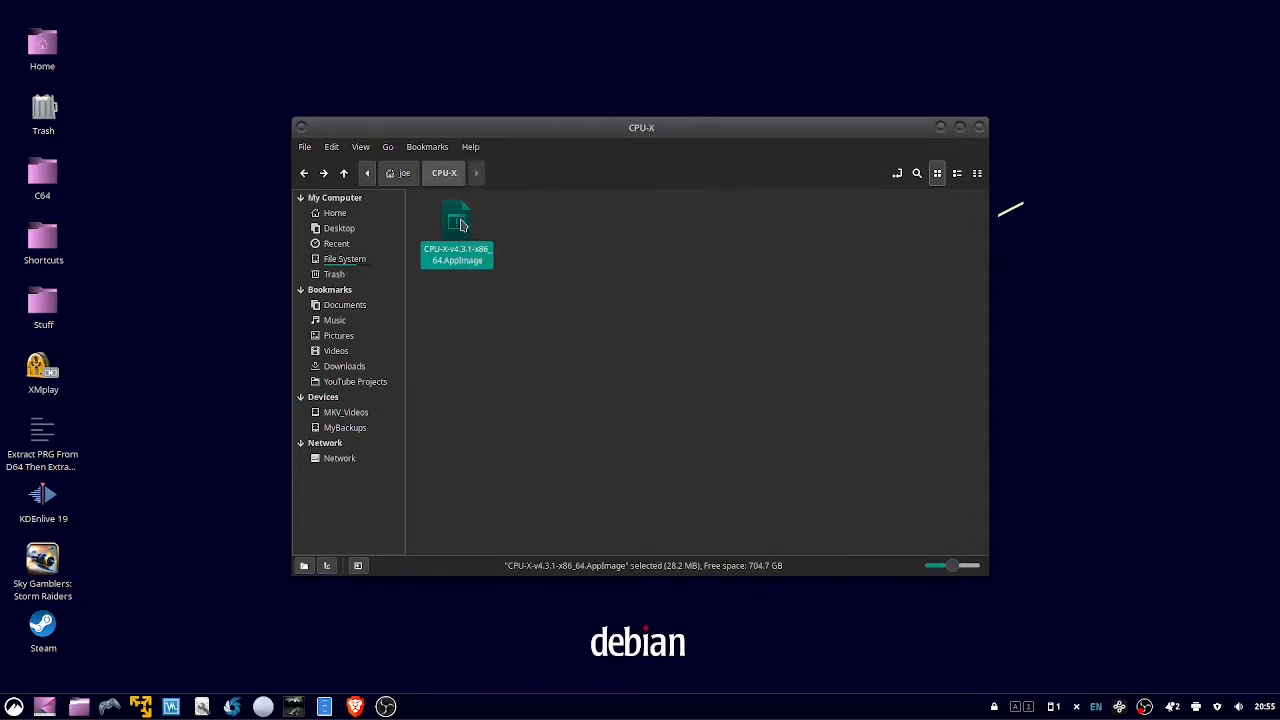
Run the CPU-X AppImage and switch to the Caches page
double_click(456, 224)
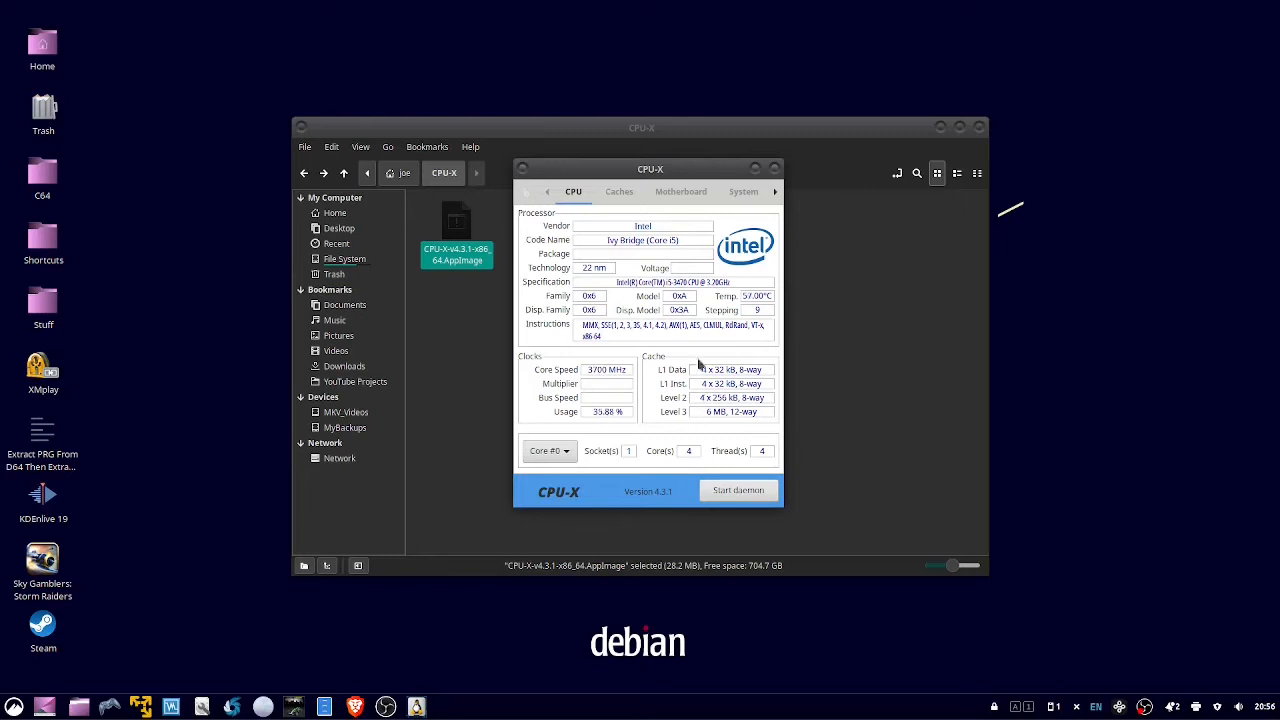
click(620, 192)
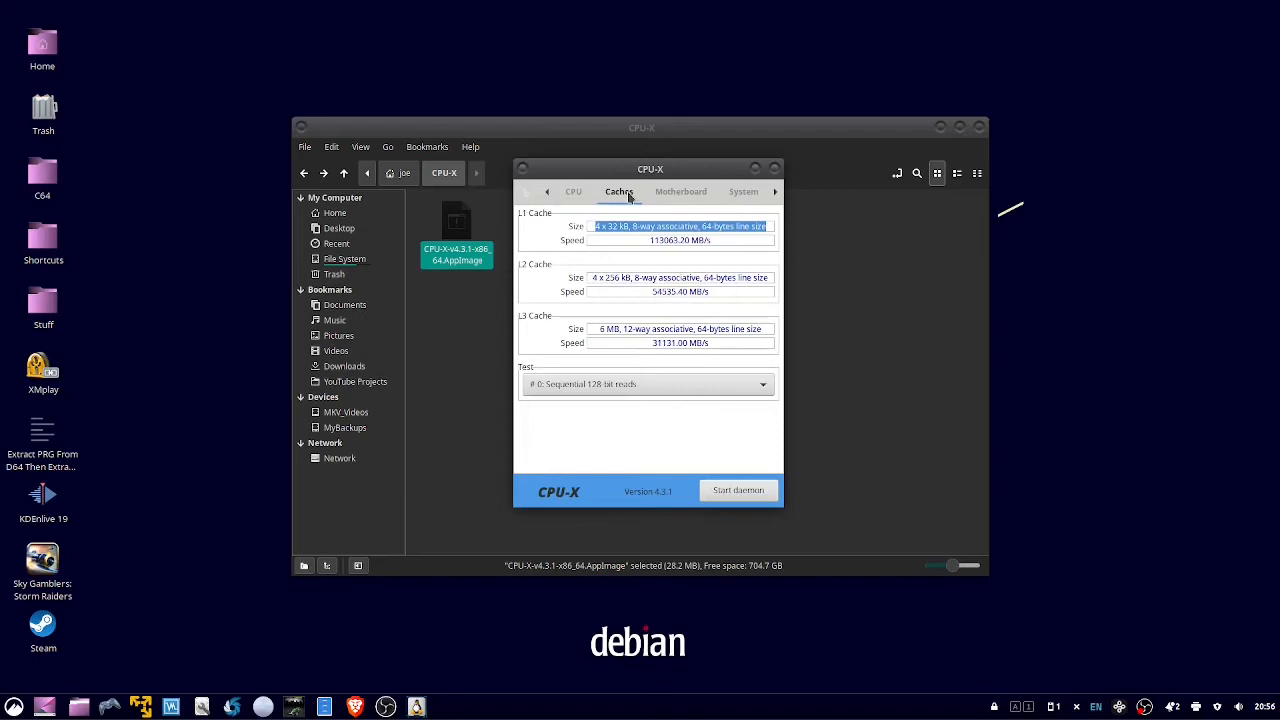
View the Motherboard page, then move on toward the Bench page
click(680, 192)
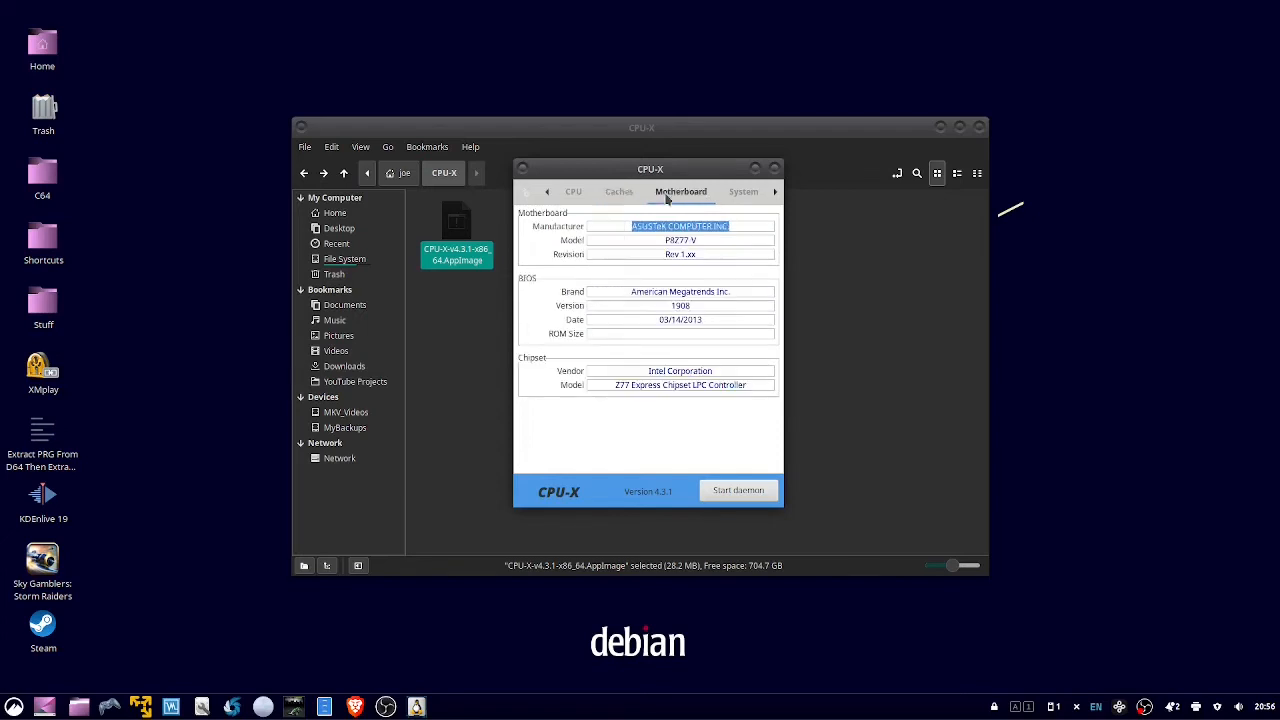
mouse_move(704, 210)
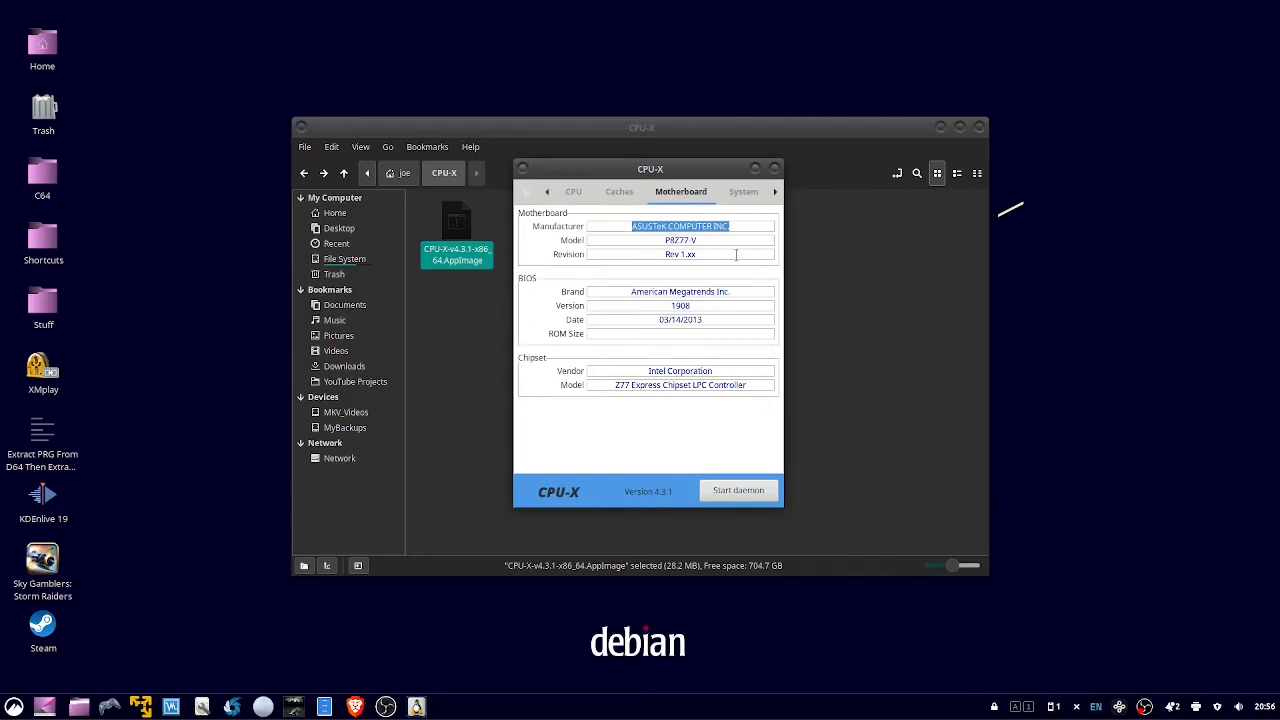
mouse_move(736, 320)
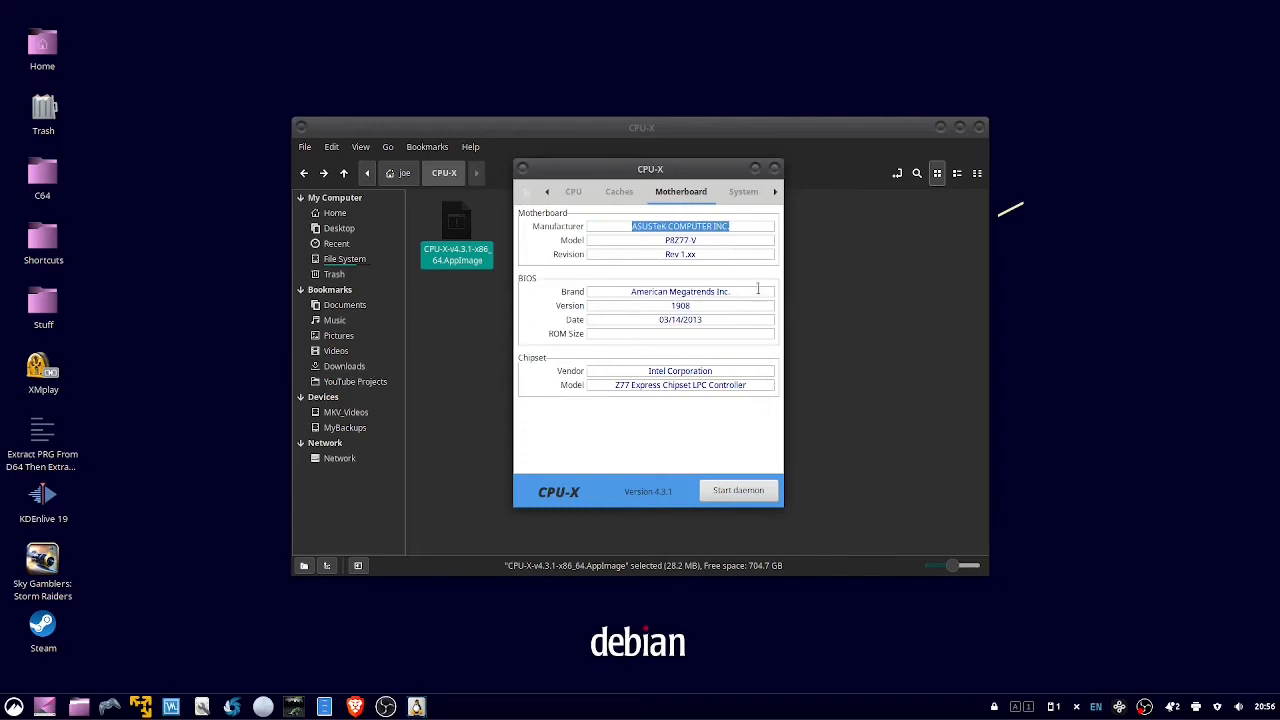
click(744, 192)
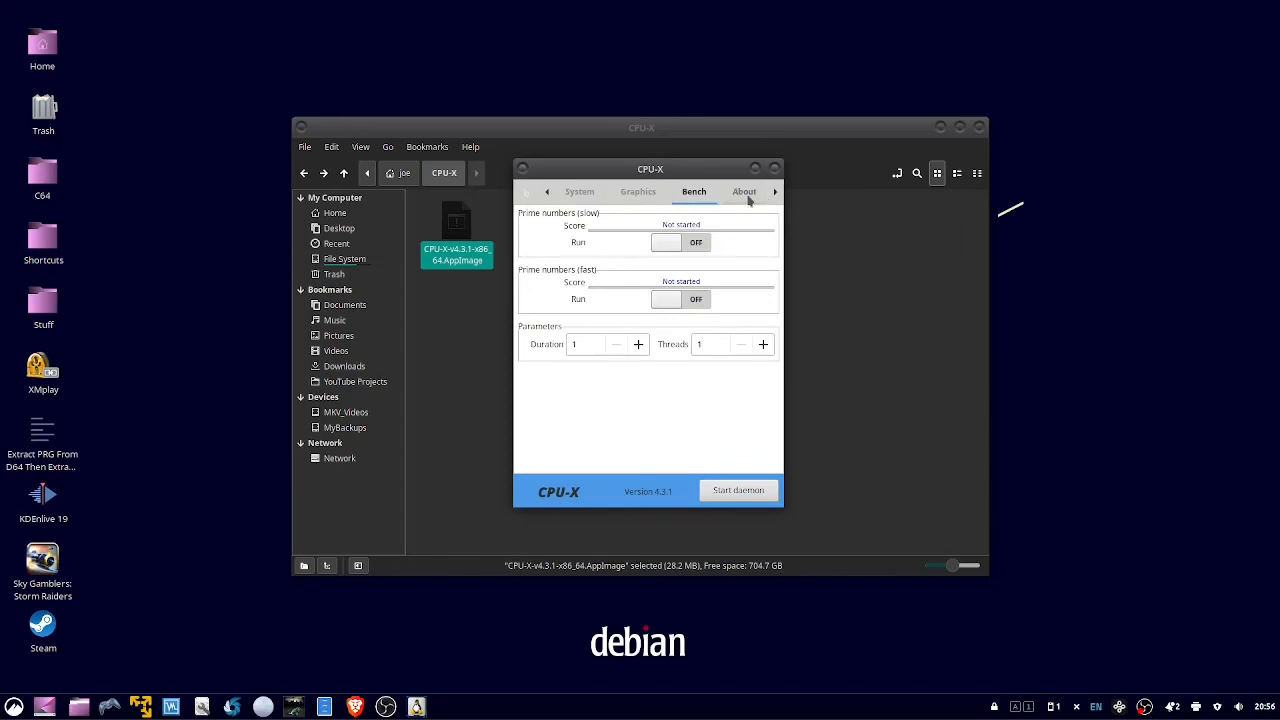
View the About page showing version 4.3.1 and GPL licence details
click(744, 192)
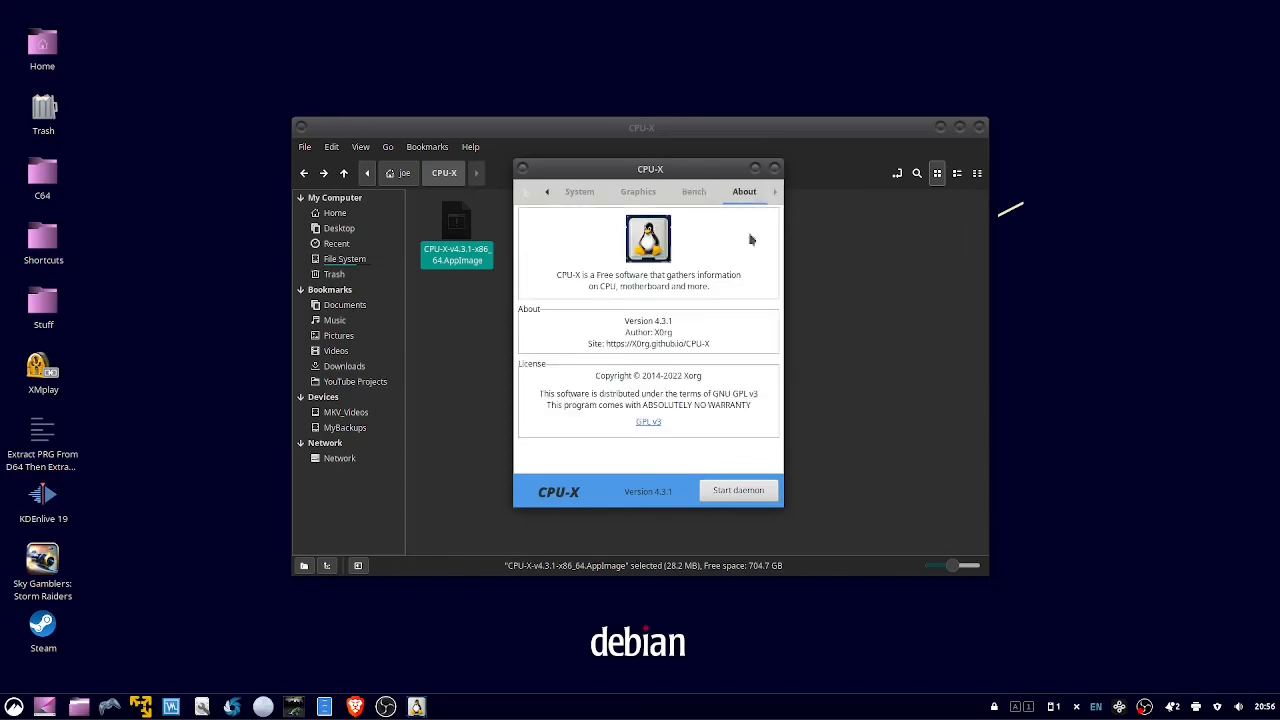